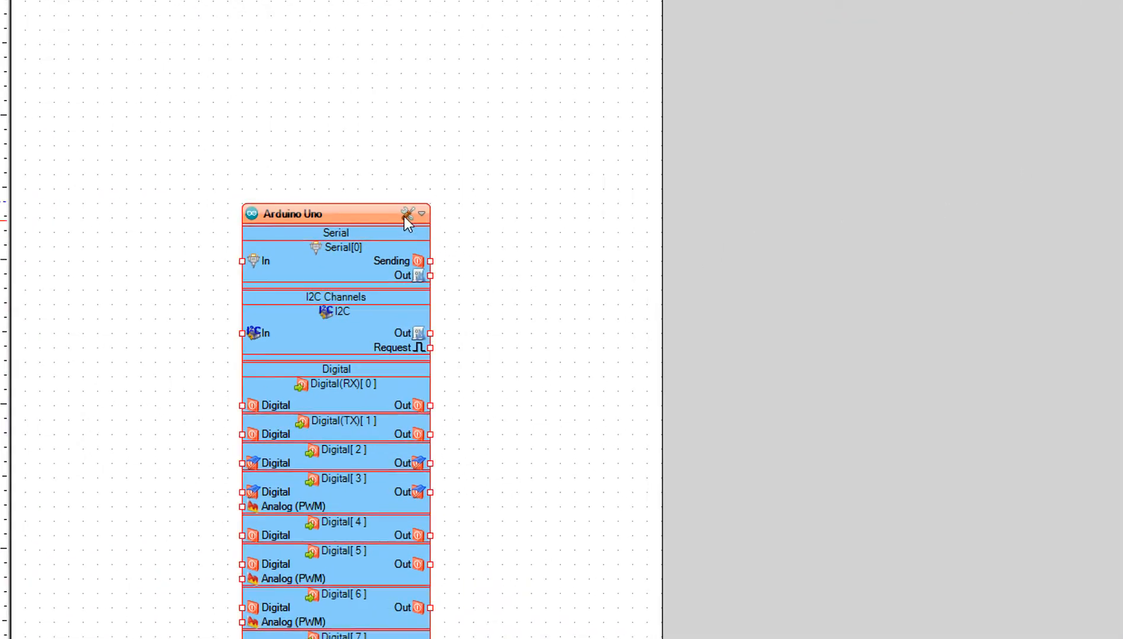
Set the Visuino board type to Arduino Uno.
{"action": "left_click", "coordinate": [406, 214]}
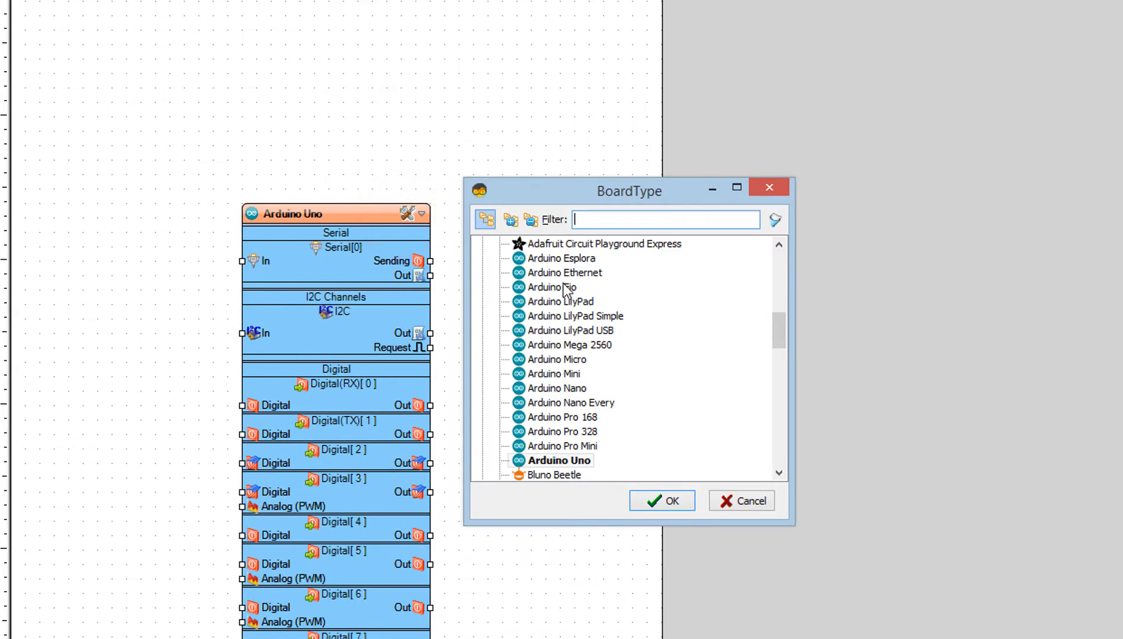
{"action": "left_click", "coordinate": [563, 461]}
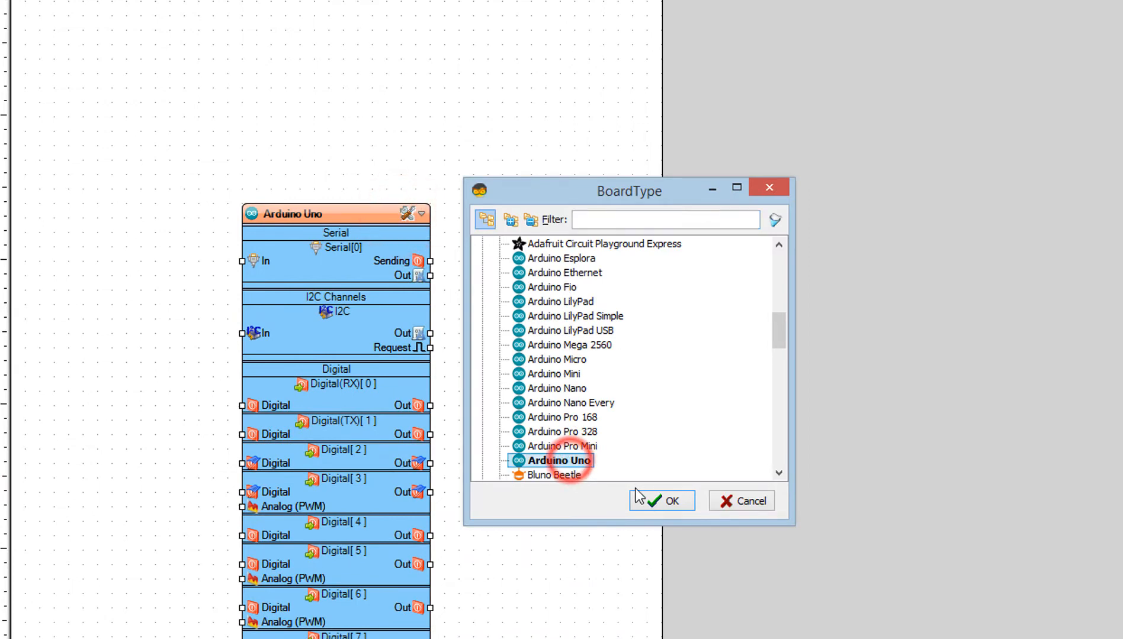
{"action": "left_click", "coordinate": [660, 501]}
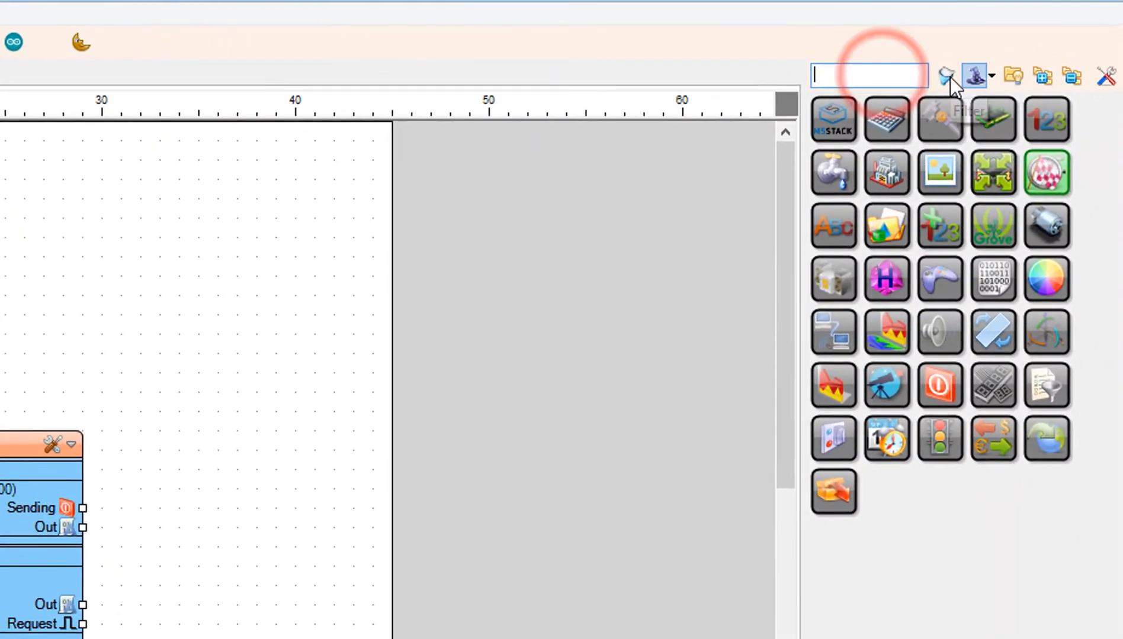
Add a Clock Generator and a Counter from the component palette.
{"action": "type", "text": "CLOC"}
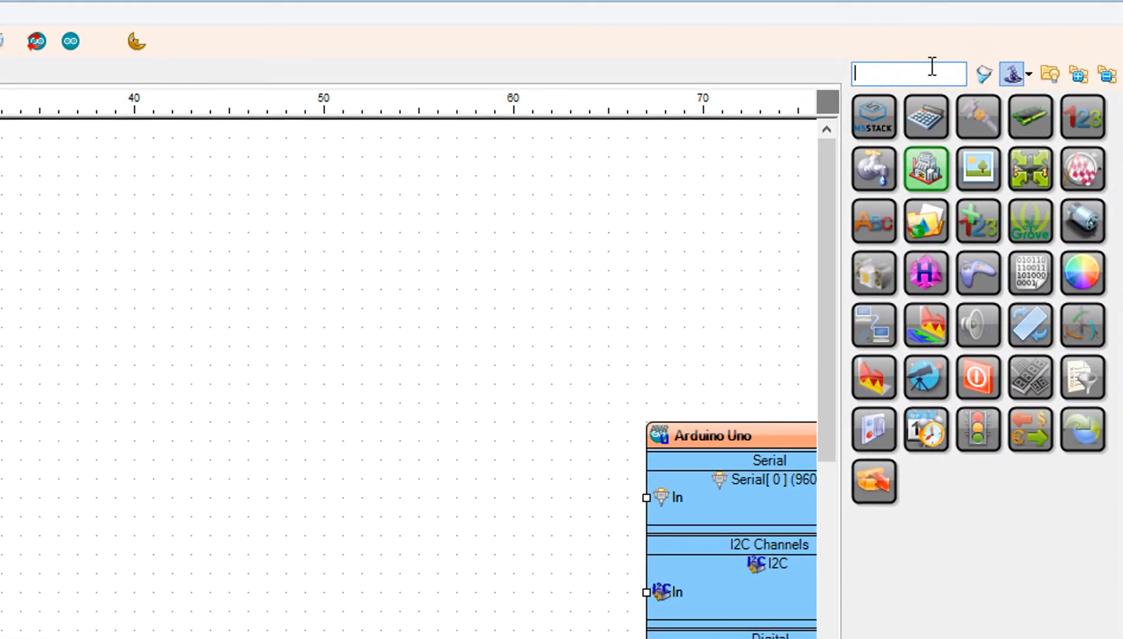
{"action": "type", "text": "COUNTER"}
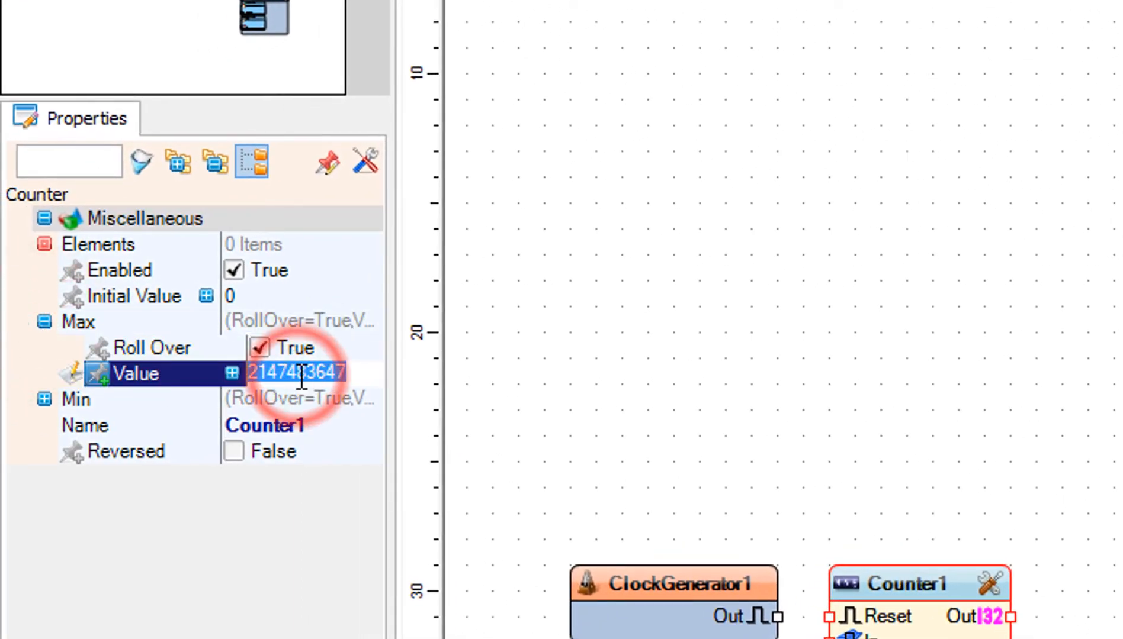
Set Counter1's Max value to 40.
{"action": "type", "text": "40"}
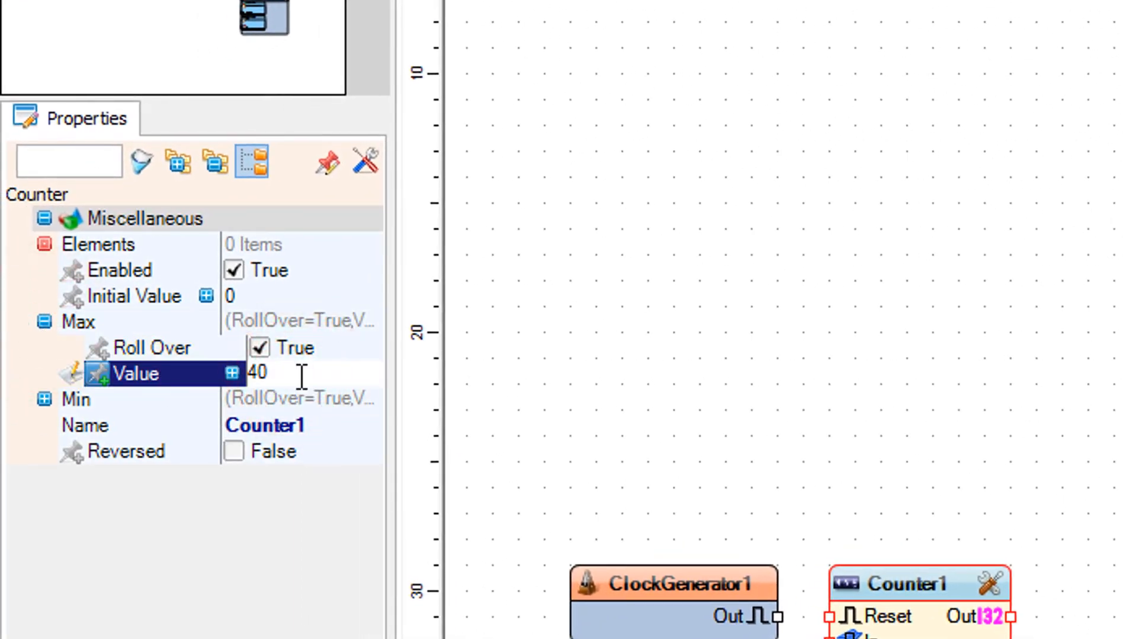
{"action": "left_click", "coordinate": [43, 399]}
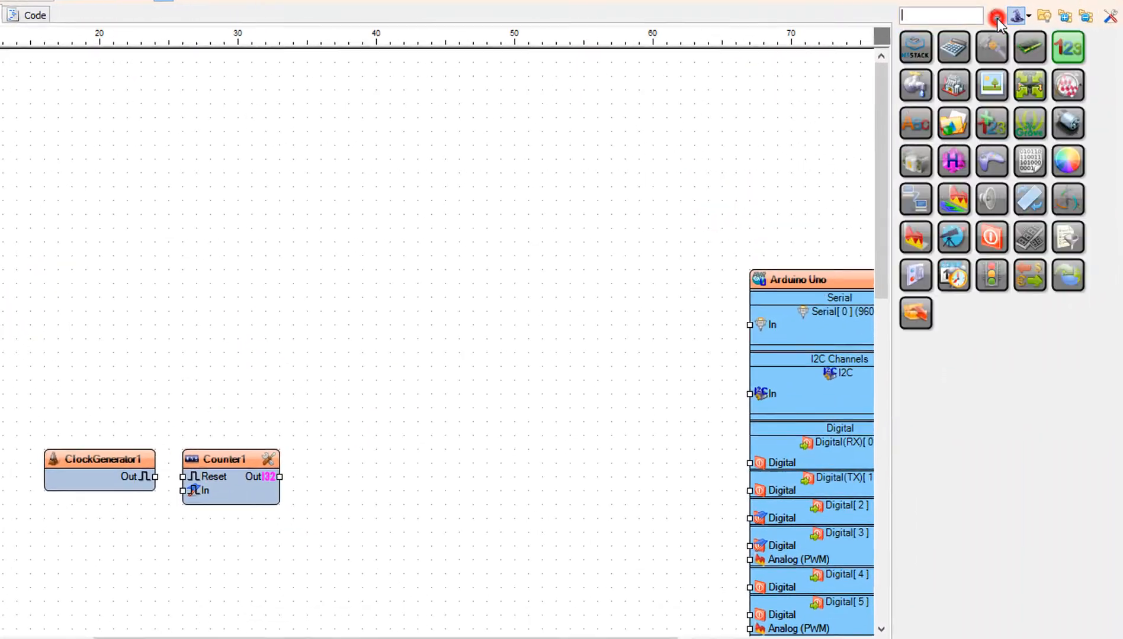
Add a Random Color and a NeoPixels component from the palette.
{"action": "type", "text": "RA"}
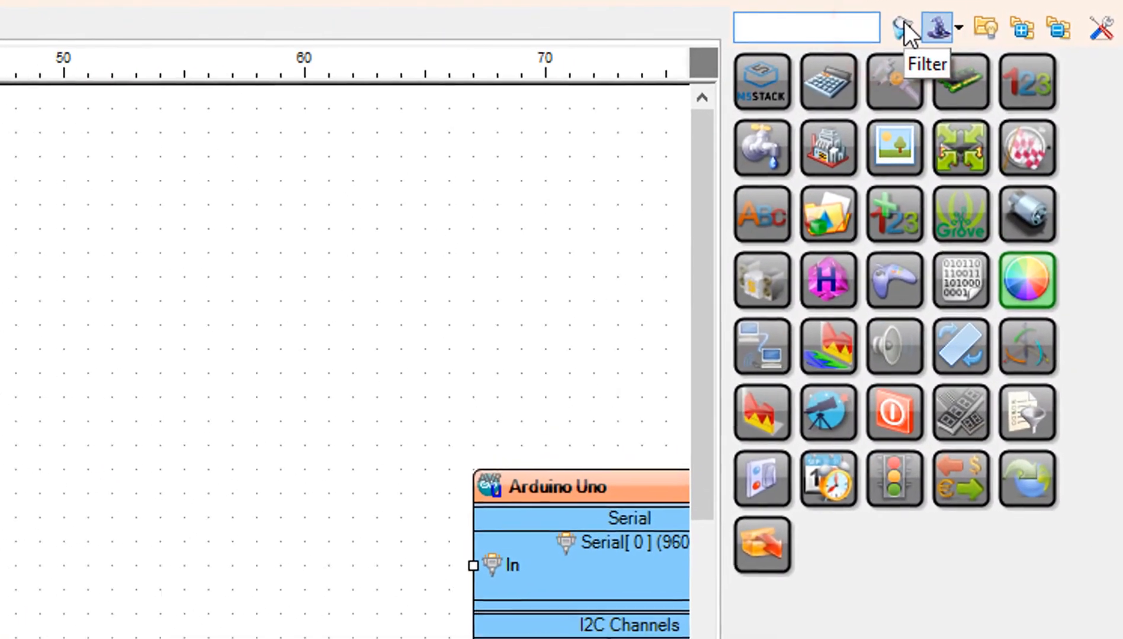
{"action": "type", "text": "NEOPIXELS"}
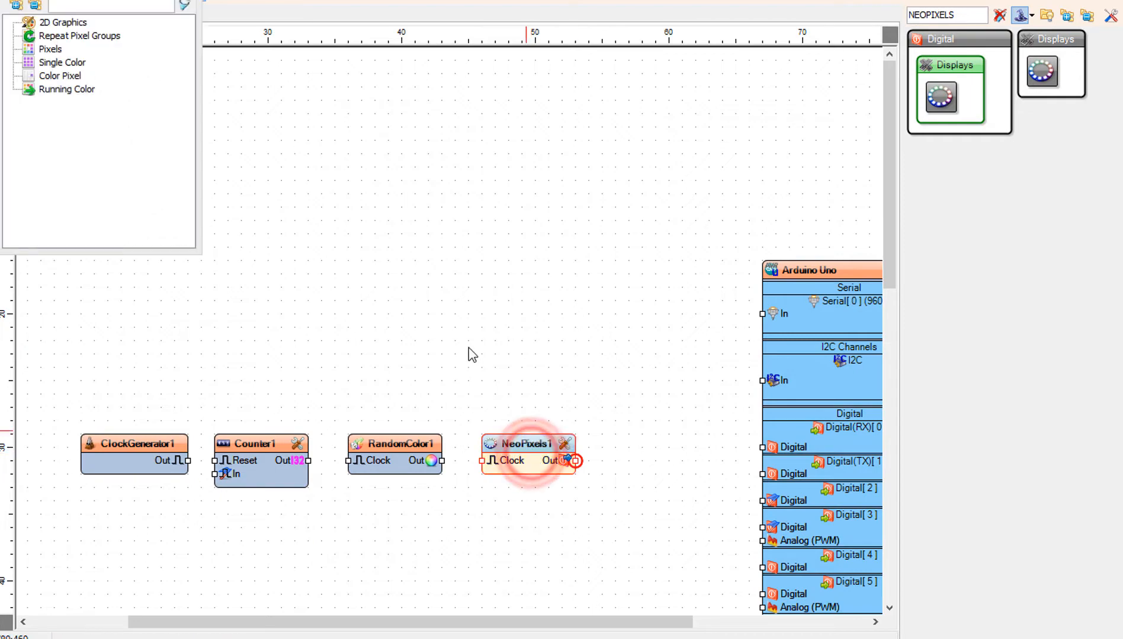
Add a Color Pixel group with Count Pixels 40 to NeoPixels1.
{"action": "double_click", "coordinate": [526, 445]}
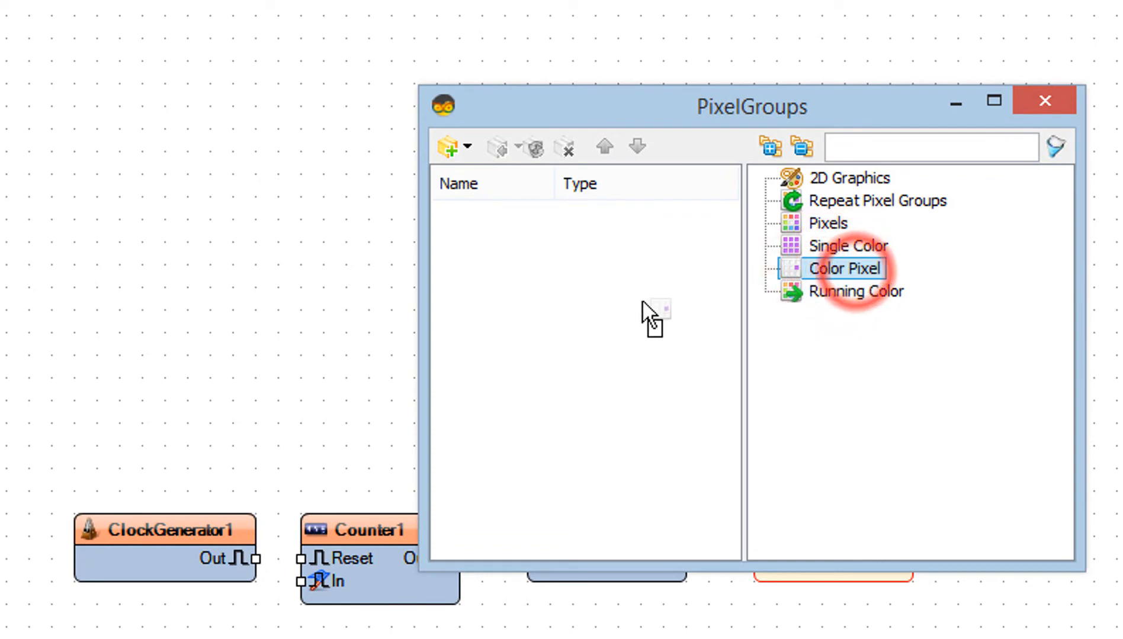
{"action": "double_click", "coordinate": [847, 269]}
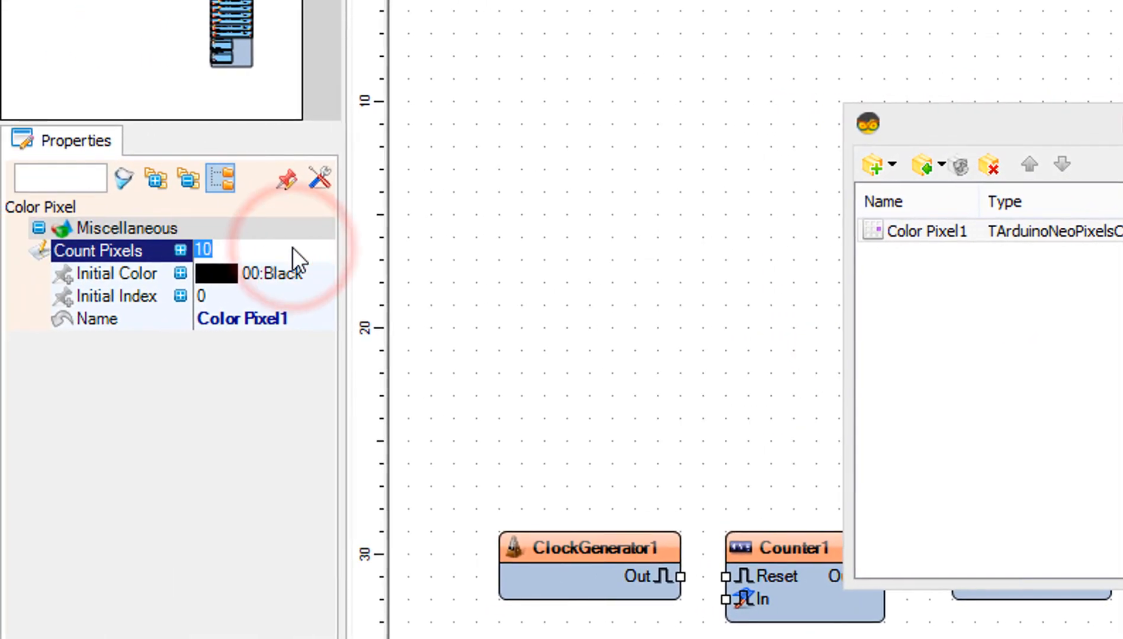
{"action": "type", "text": "40"}
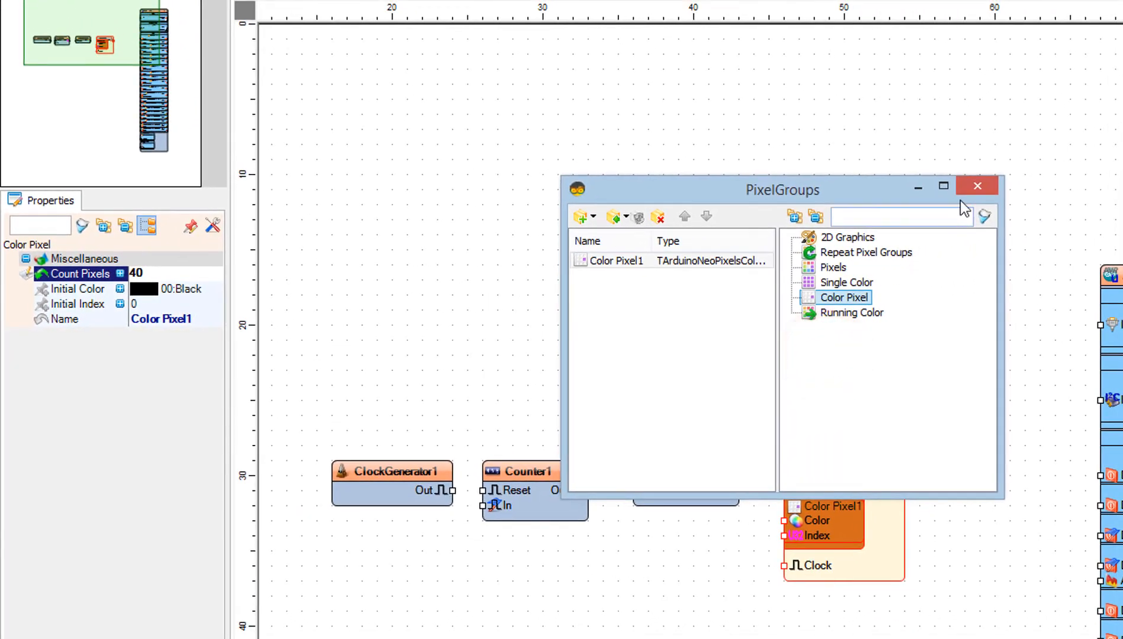
{"action": "left_click", "coordinate": [976, 186]}
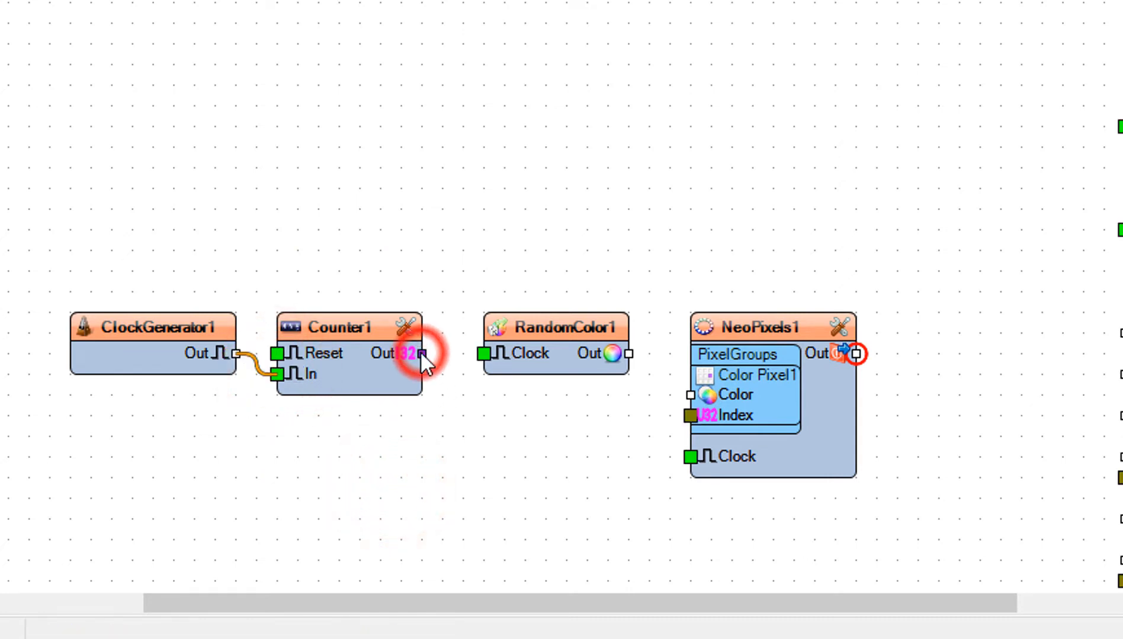
Wire Counter1 Out to pixel Index and RandomColor1 Clock, and RandomColor1 Out to pixel Color.
{"action": "left_click_drag", "start_coordinate": [421, 353], "coordinate": [680, 415]}
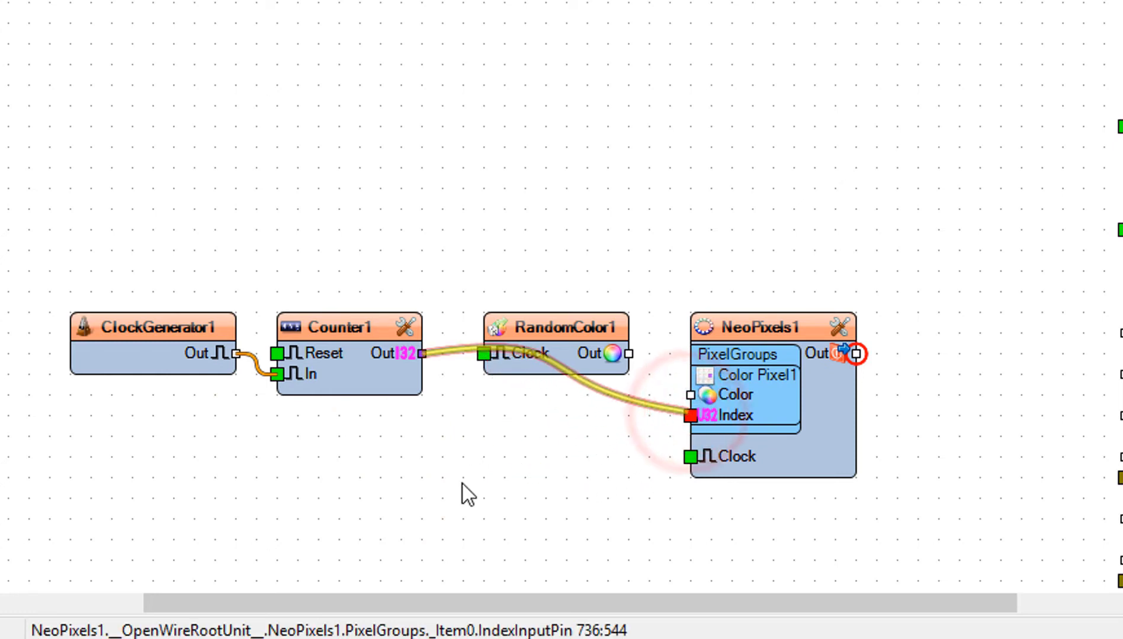
{"action": "left_click_drag", "start_coordinate": [421, 354], "coordinate": [690, 415]}
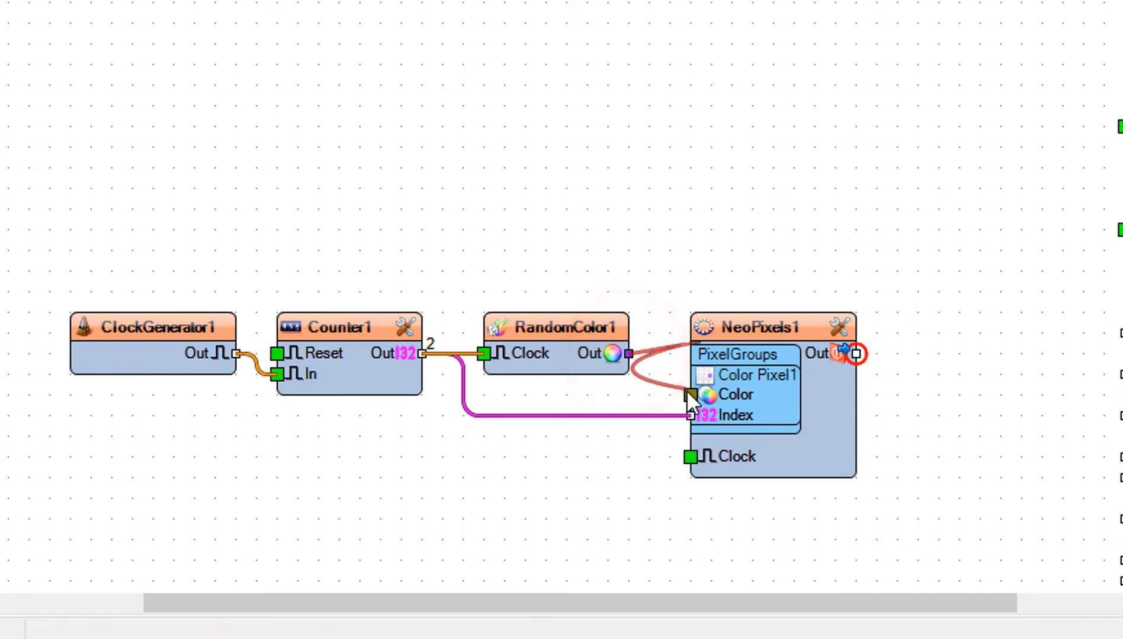
{"action": "left_click_drag", "start_coordinate": [629, 354], "coordinate": [691, 395]}
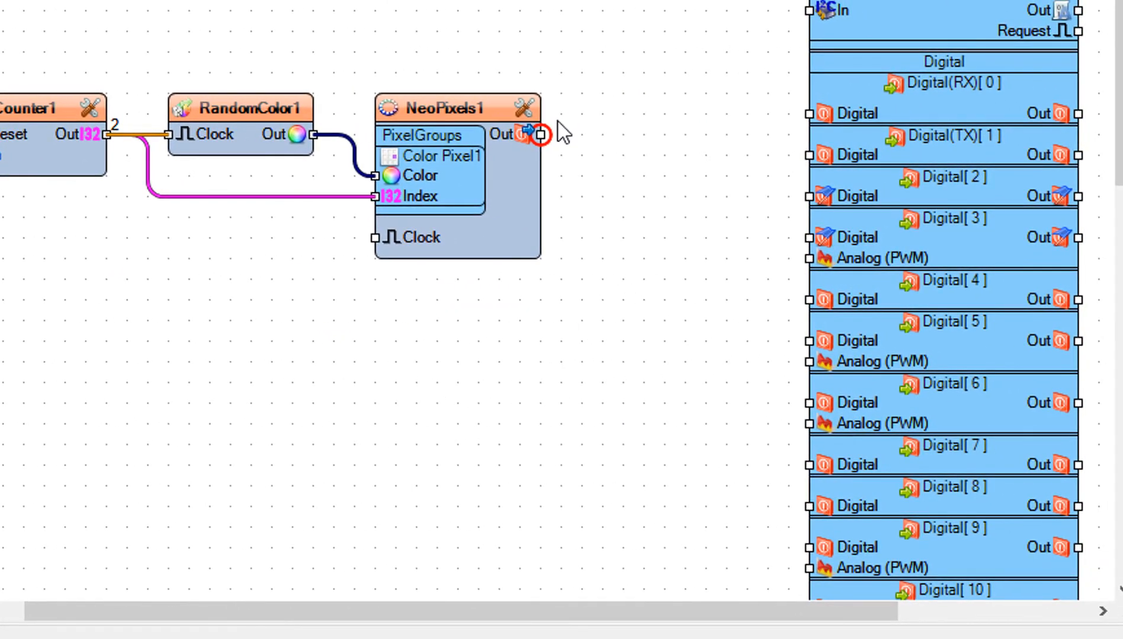
Wire the NeoPixels1 output to the Arduino Uno's Digital[6] pin.
{"action": "left_click_drag", "start_coordinate": [535, 134], "coordinate": [674, 242]}
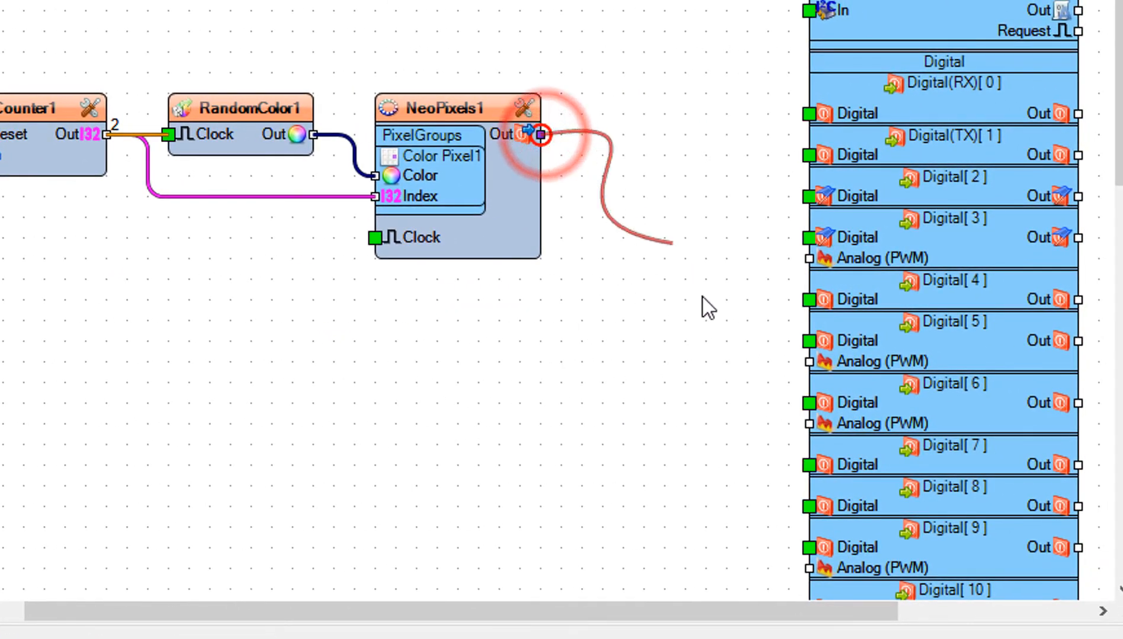
{"action": "left_click_drag", "start_coordinate": [541, 134], "coordinate": [809, 403]}
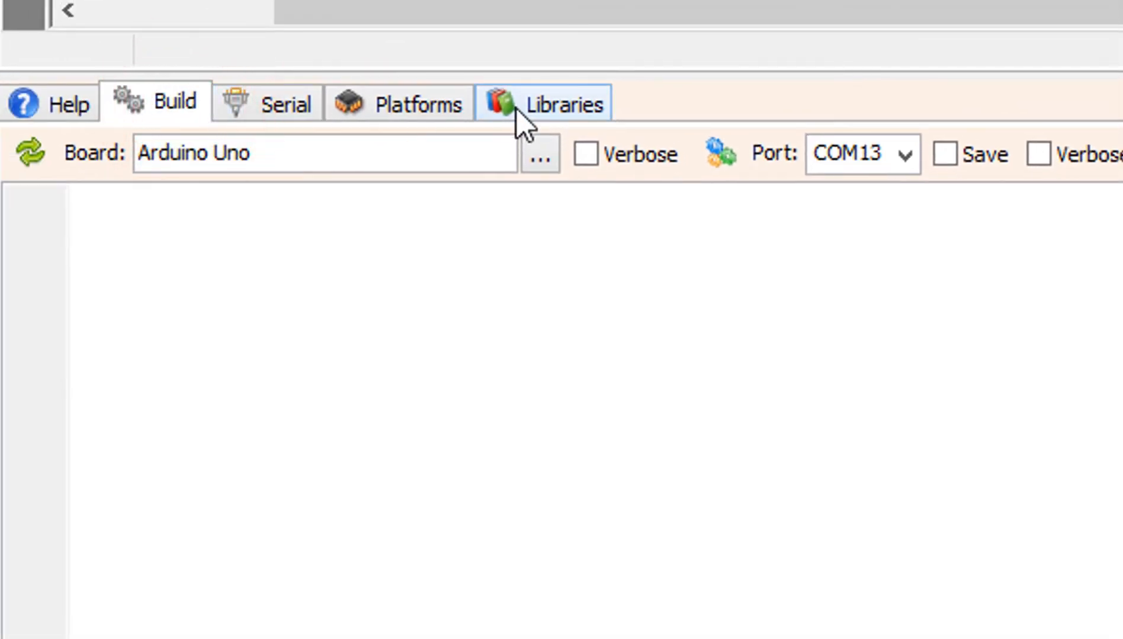
Select port COM13, then compile and upload the sketch to the Arduino Uno.
{"action": "left_click", "coordinate": [849, 154]}
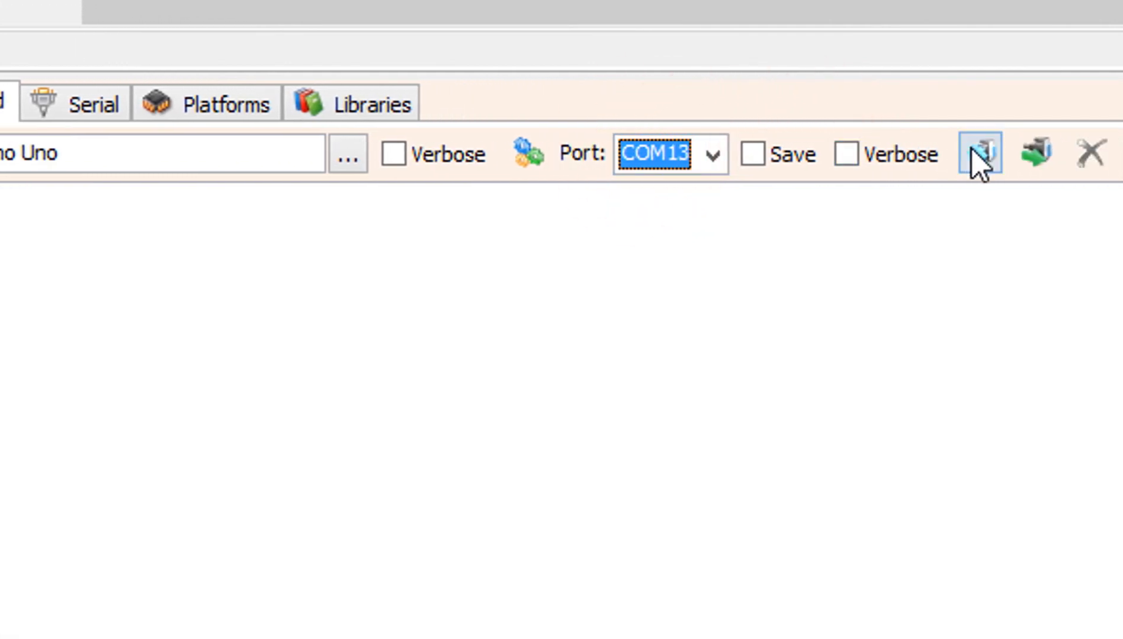
{"action": "left_click", "coordinate": [980, 154]}
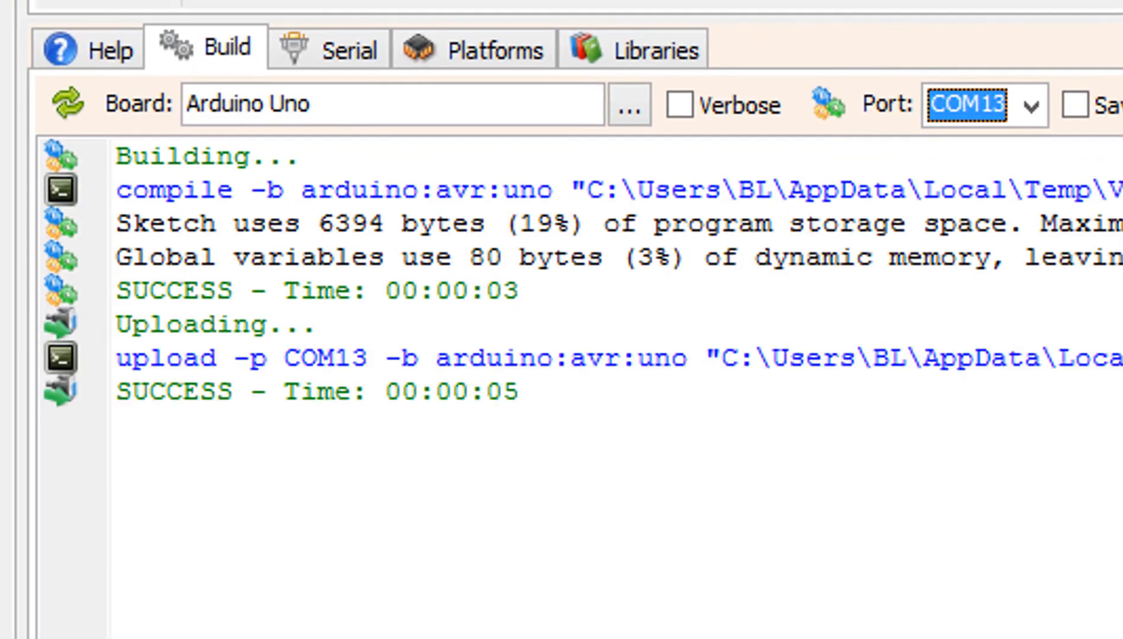